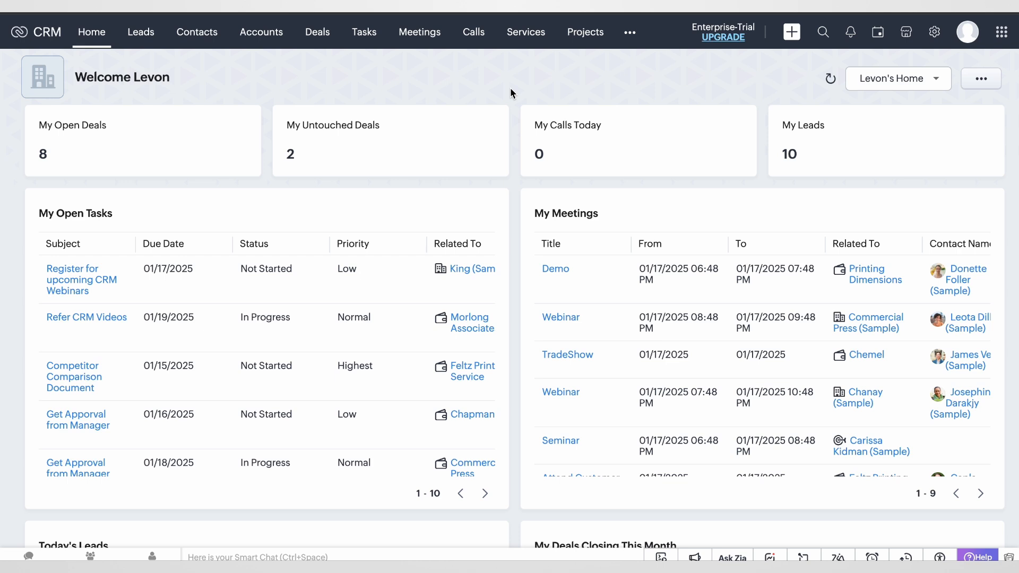
mouse_move(603, 83)
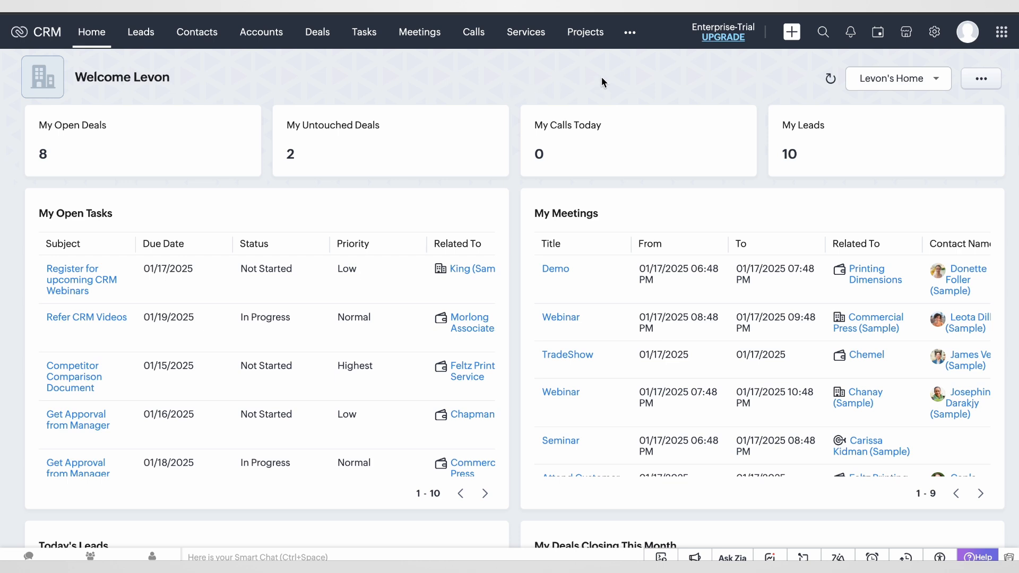
mouse_move(557, 79)
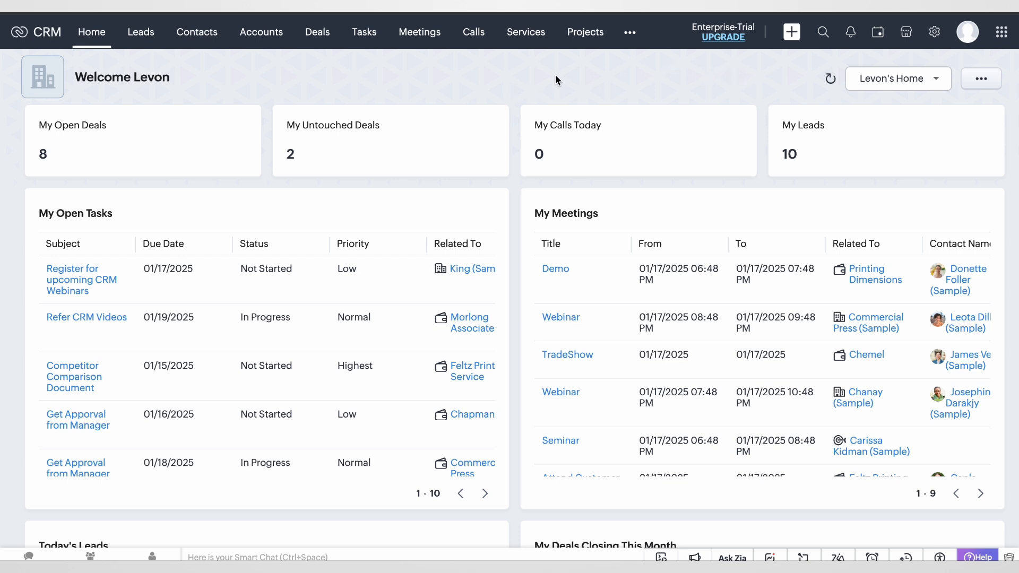
mouse_move(592, 65)
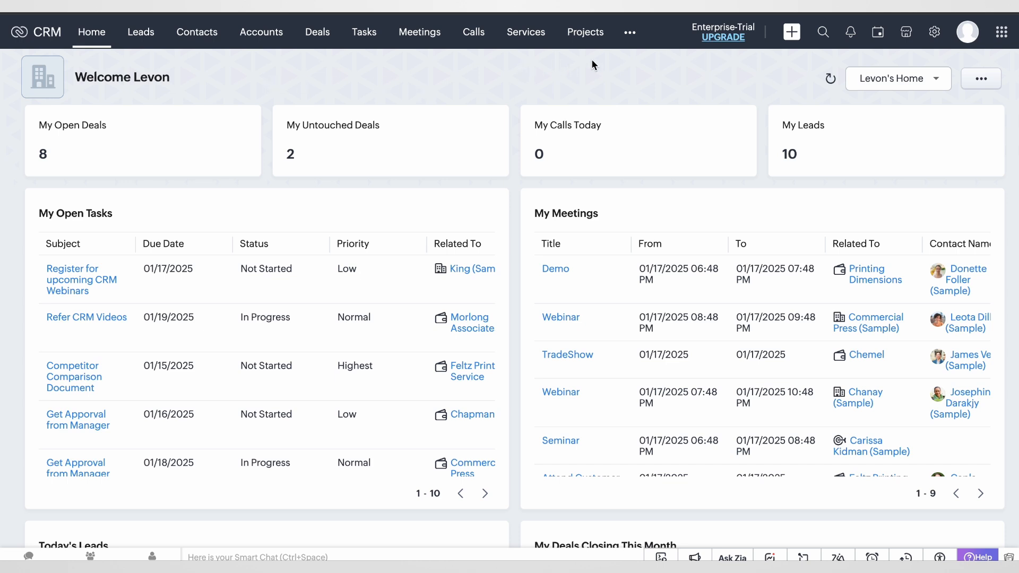
mouse_move(872, 55)
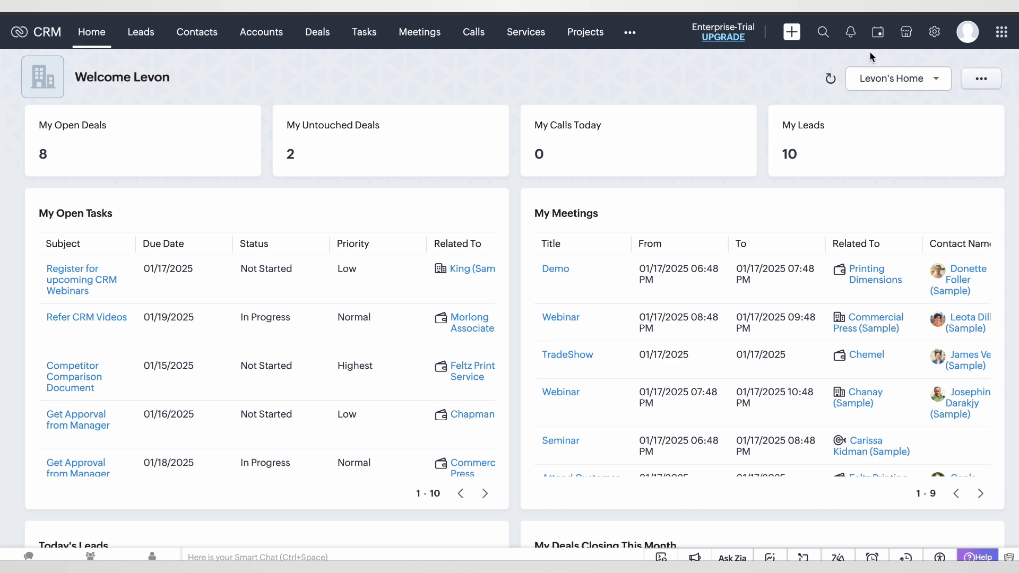
mouse_move(933, 32)
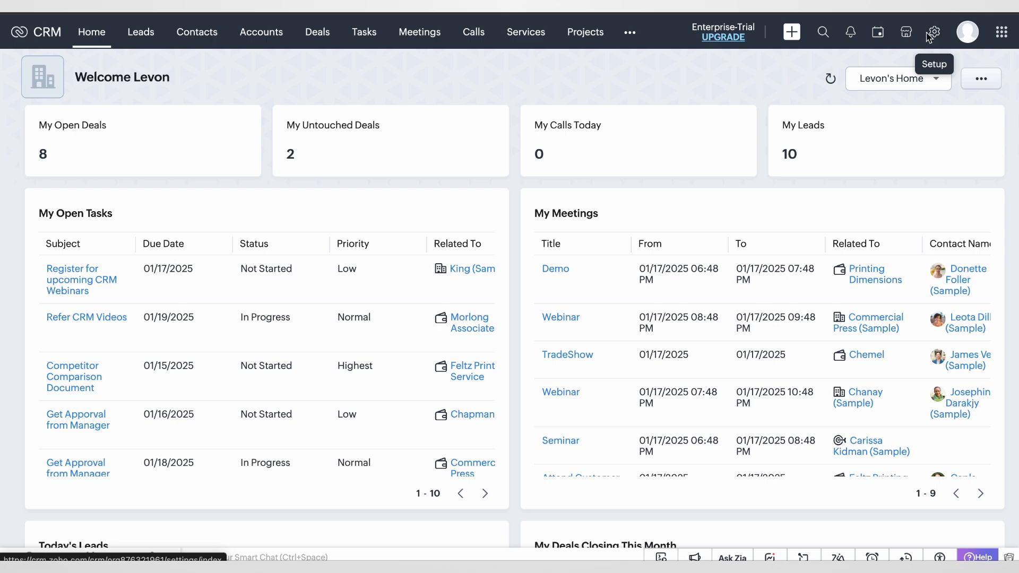
mouse_move(941, 36)
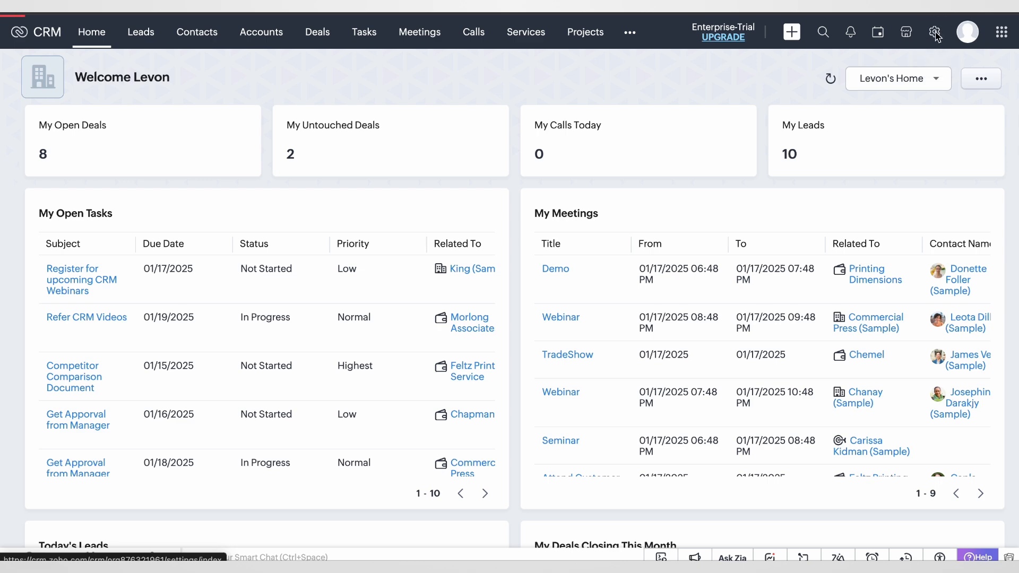
Open Zoho CRM Setup and go to Email under Channels.
left_click(933, 31)
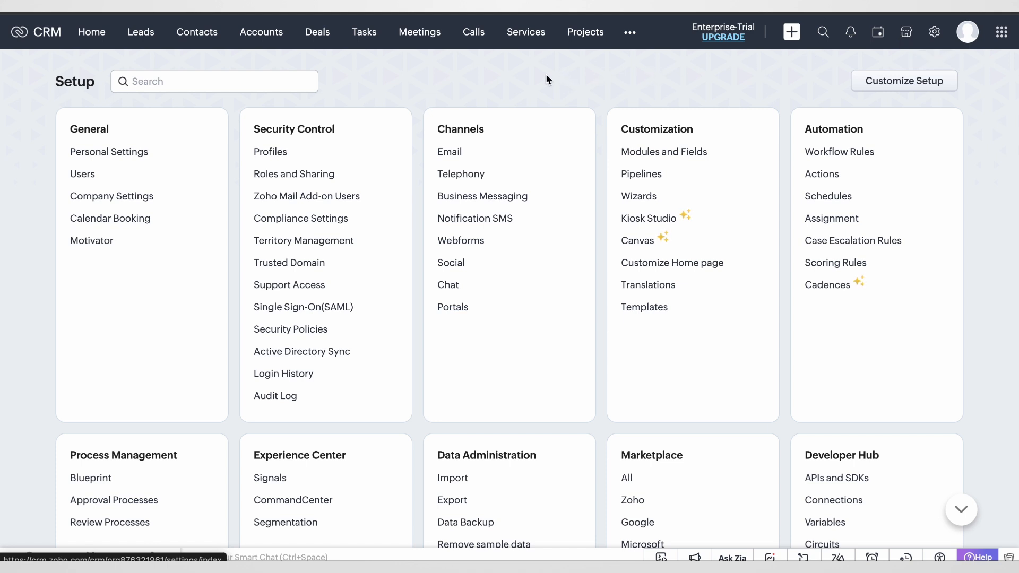
mouse_move(455, 136)
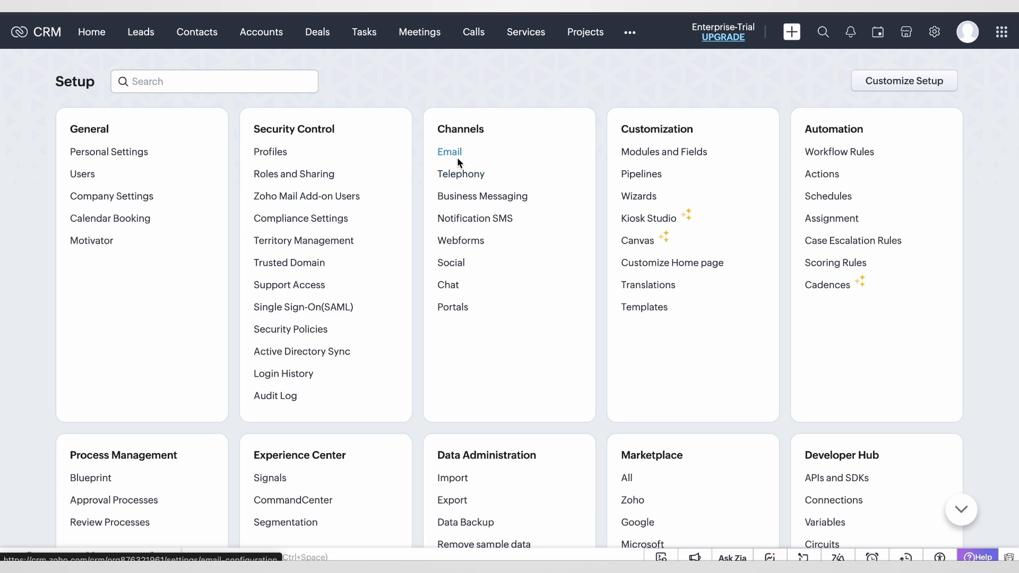
left_click(450, 152)
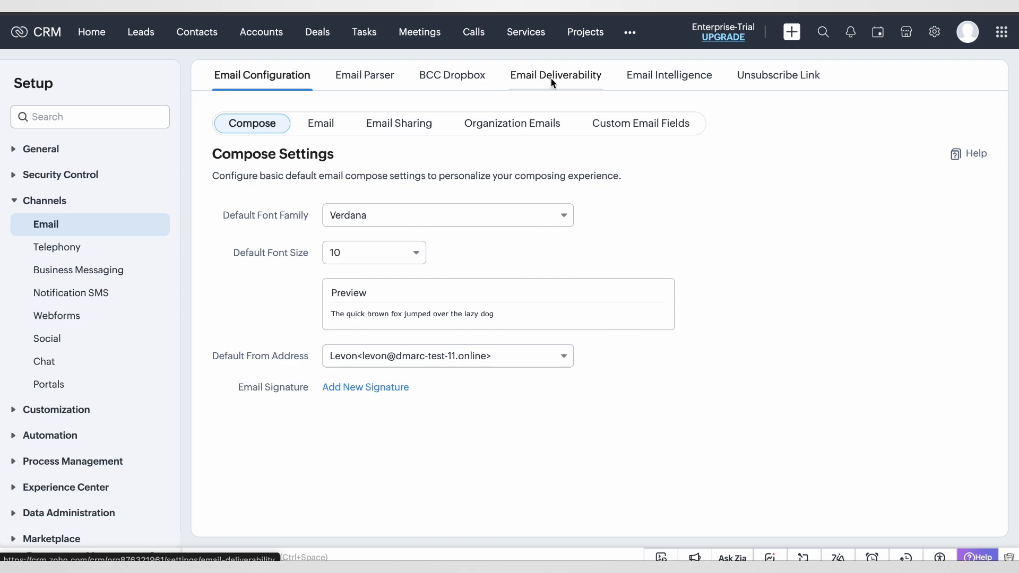
Open Email Deliverability > Email Authentication, showing mydmarc.xyz as pending.
left_click(555, 75)
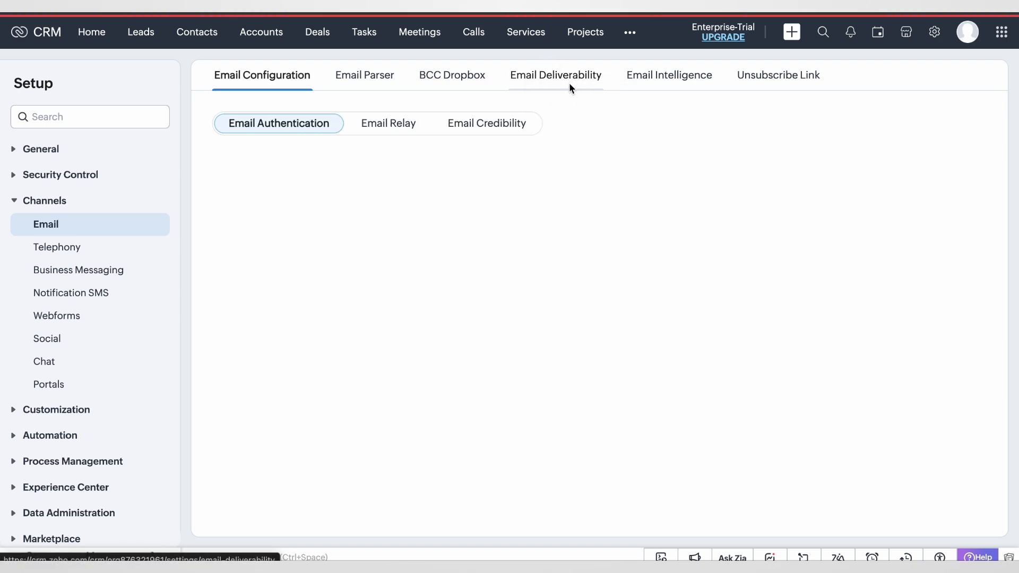
left_click(556, 75)
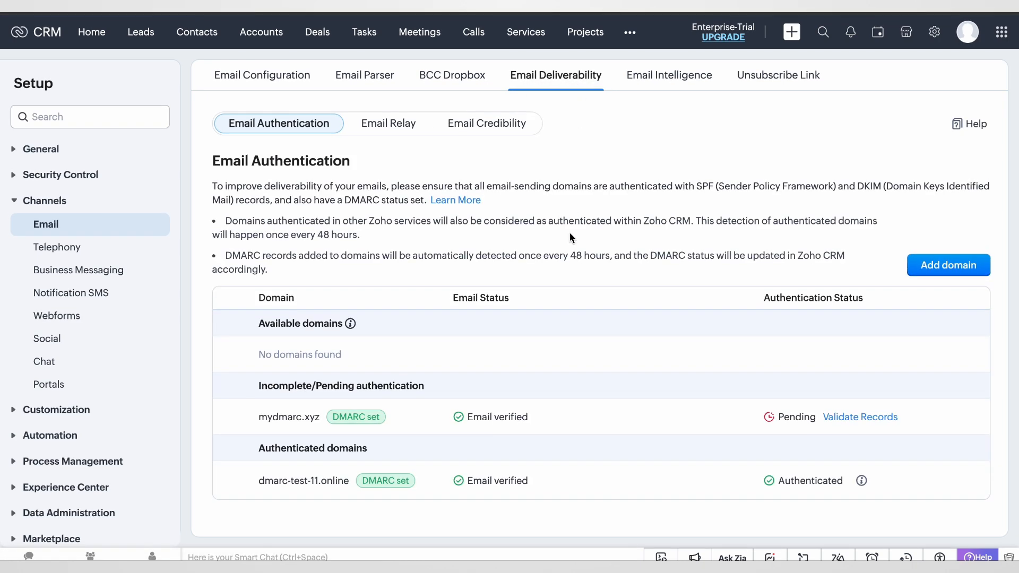
mouse_move(305, 438)
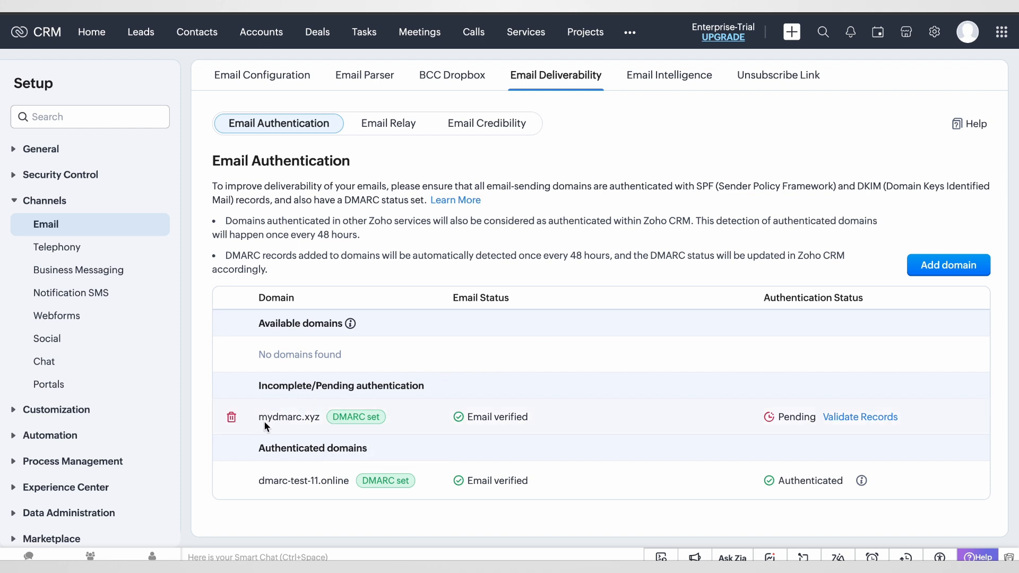
mouse_move(294, 425)
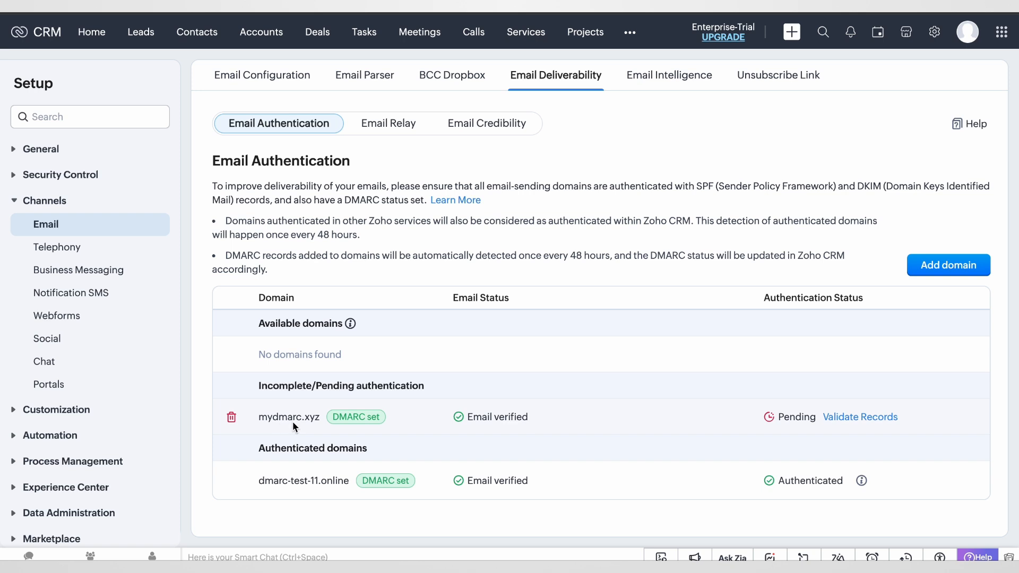
mouse_move(879, 421)
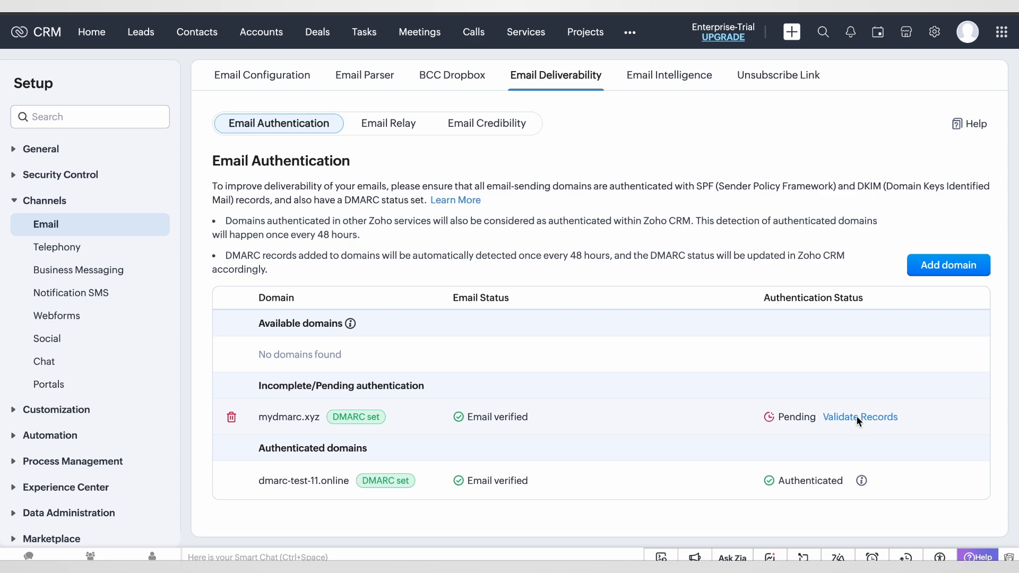
Open Validate Records for mydmarc.xyz to view its DKIM key and SPF record.
left_click(860, 417)
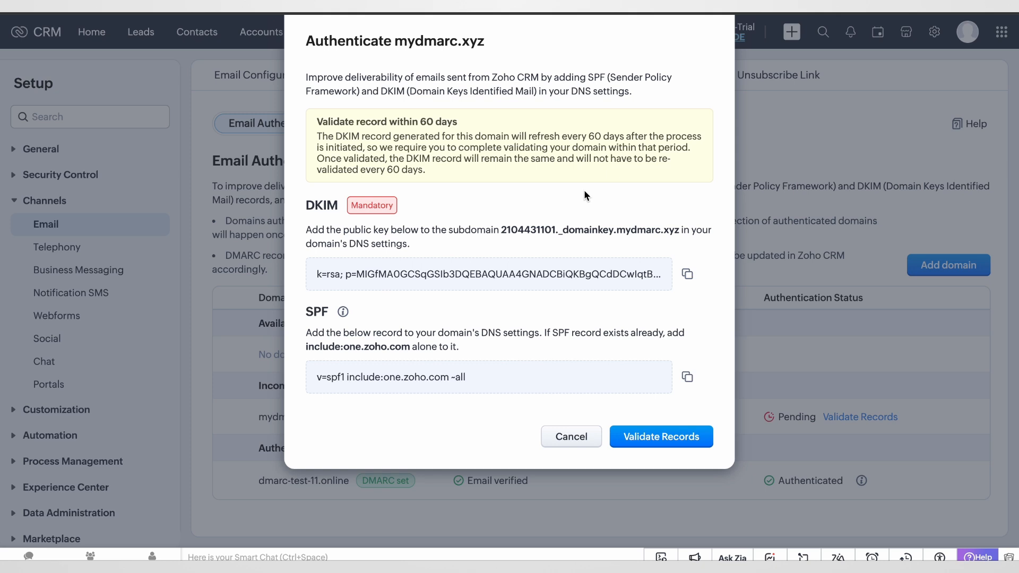
mouse_move(509, 106)
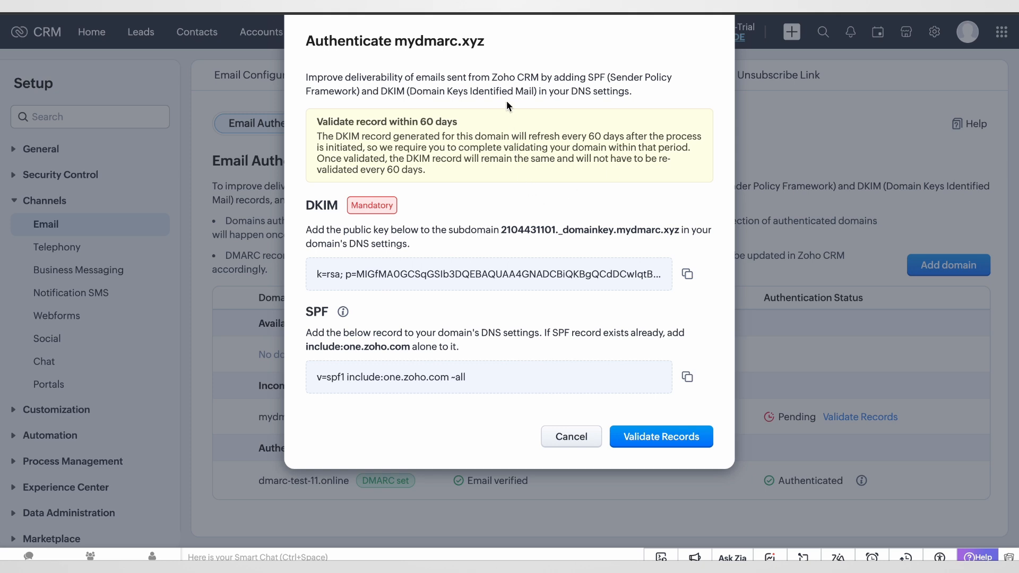
mouse_move(417, 157)
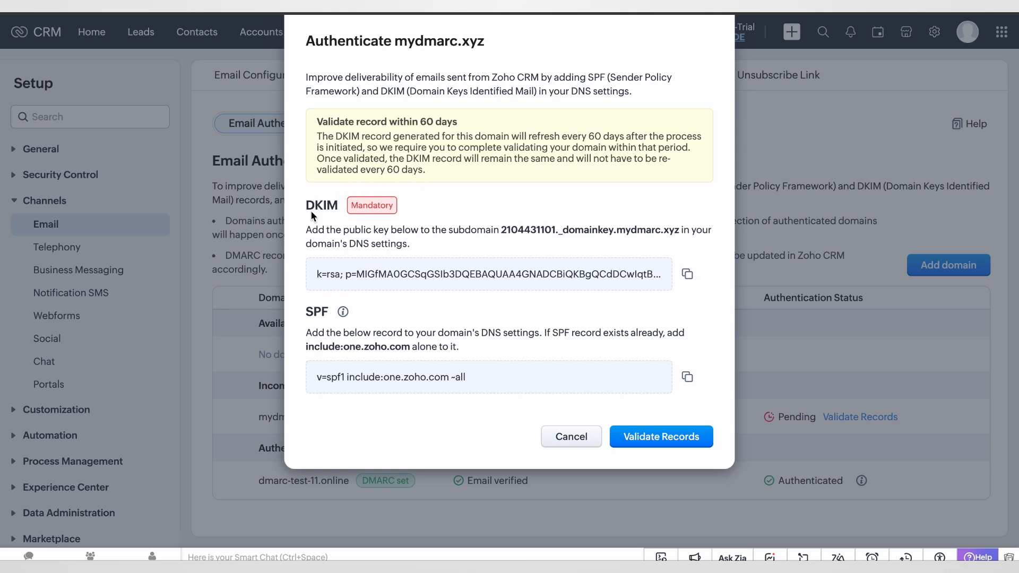
mouse_move(338, 310)
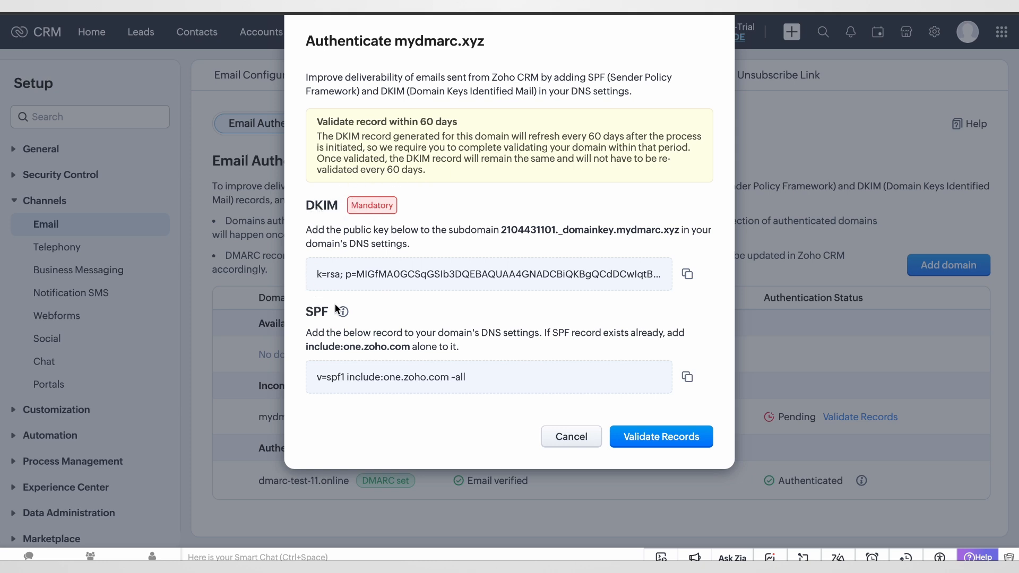
mouse_move(377, 304)
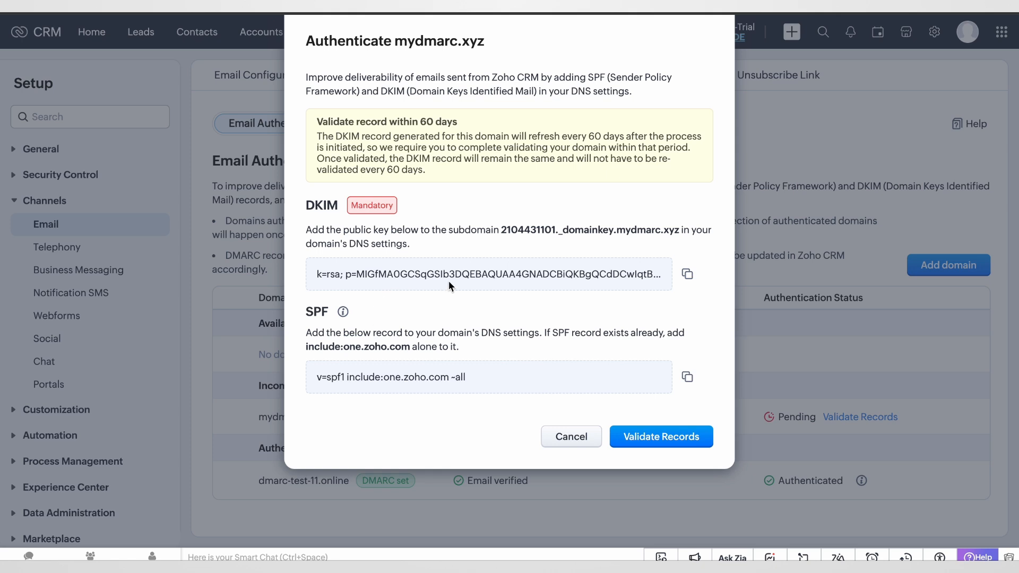
mouse_move(471, 240)
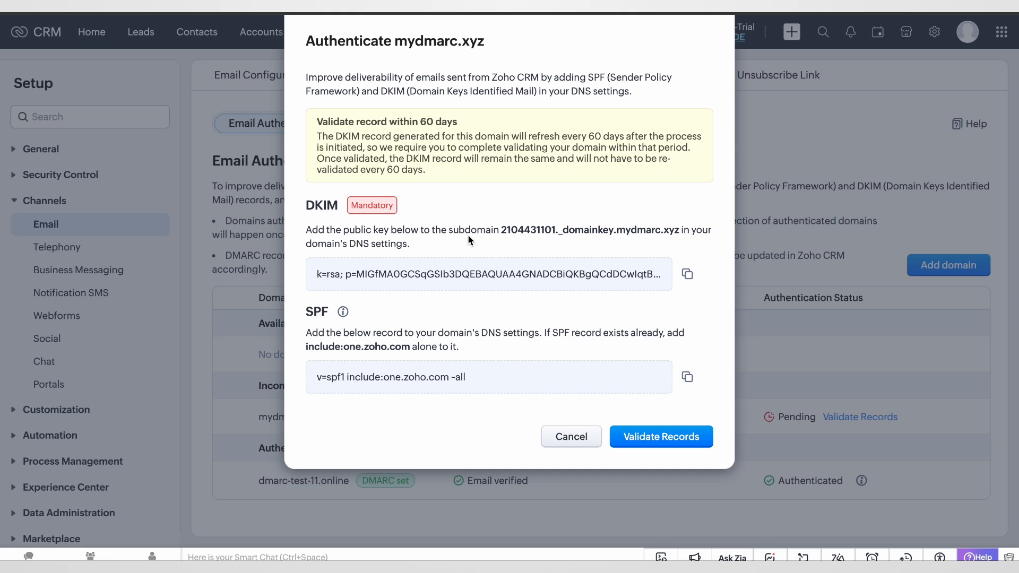
mouse_move(493, 239)
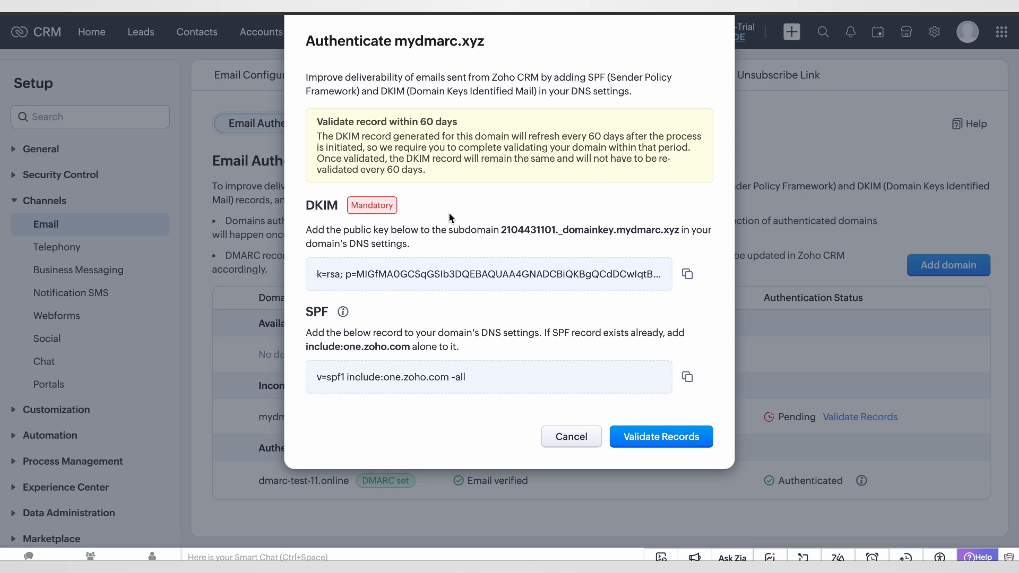
mouse_move(544, 227)
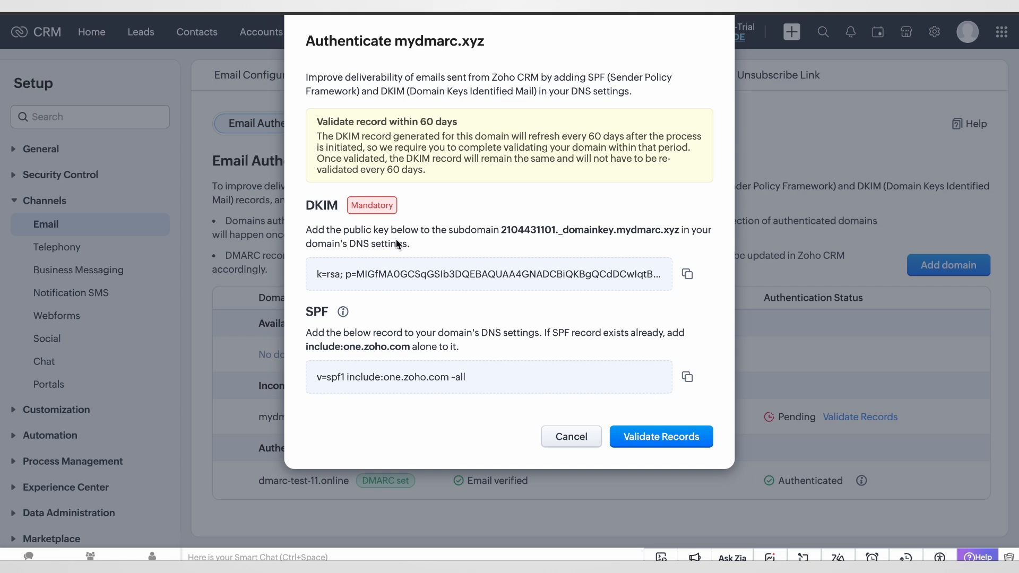
mouse_move(453, 242)
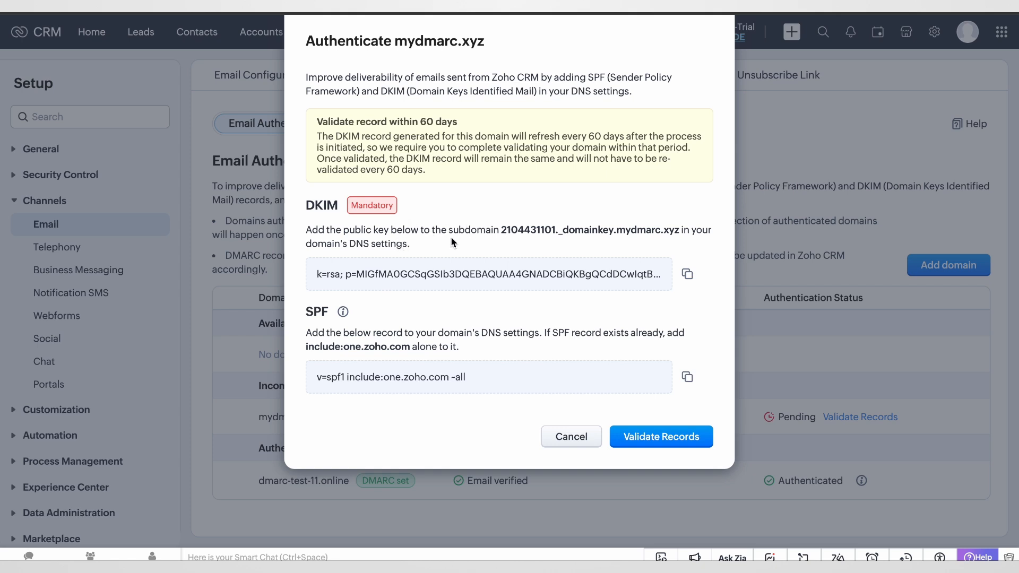
mouse_move(479, 212)
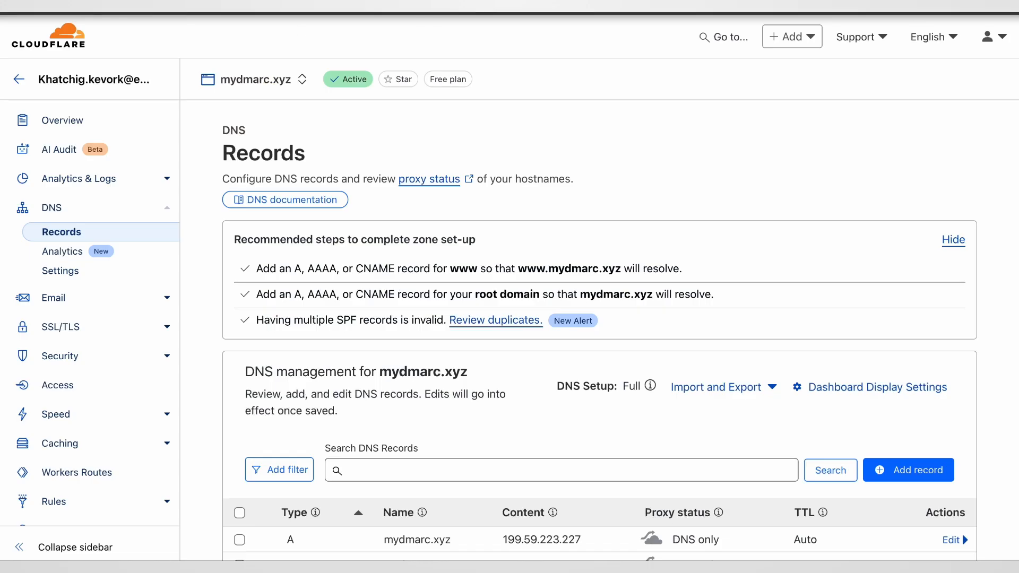
Add a new Cloudflare DNS record for mydmarc.xyz with type TXT.
scroll("down", 3)
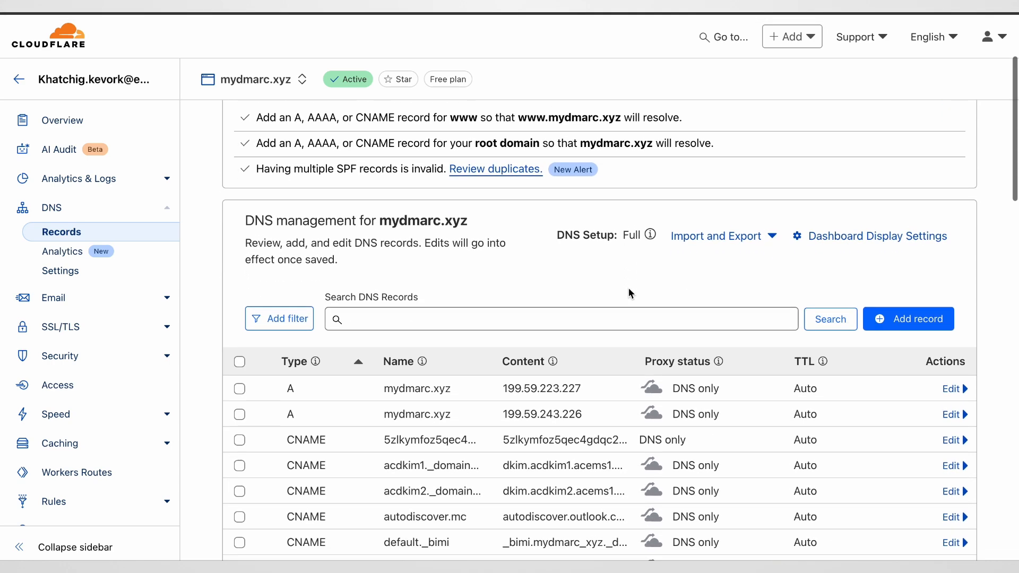
scroll("down", 3)
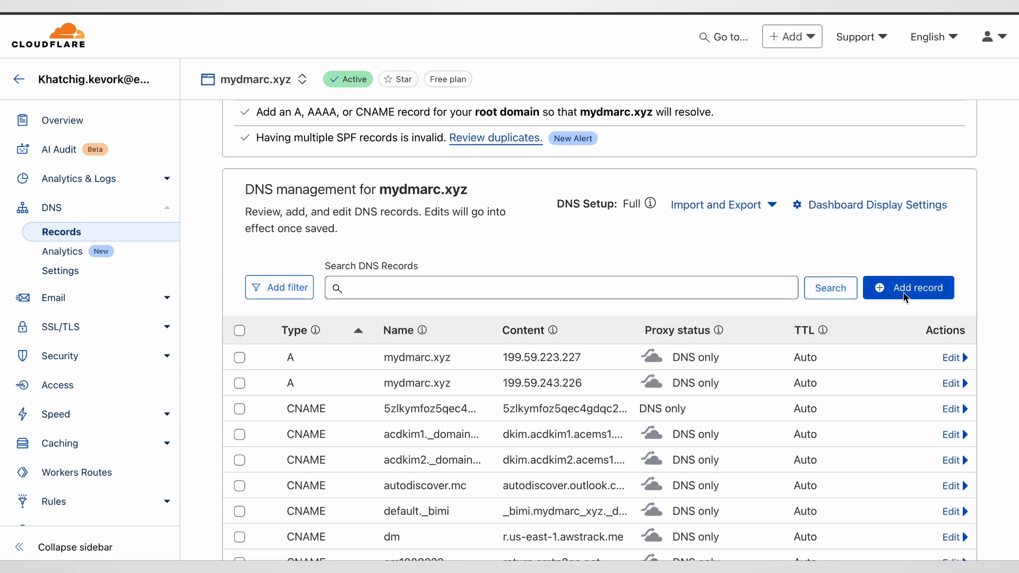
left_click(909, 288)
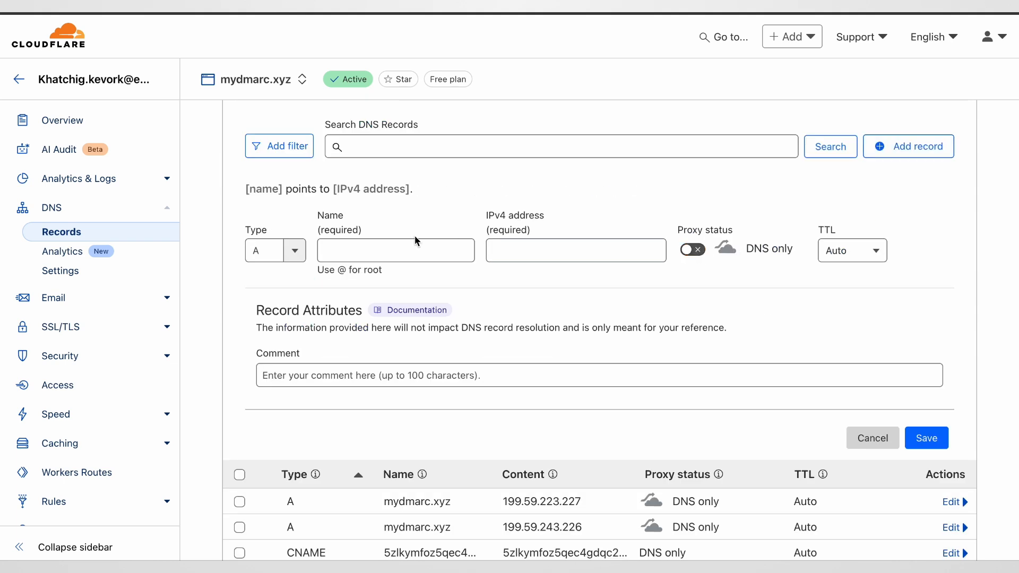
left_click(275, 251)
type("TXT")
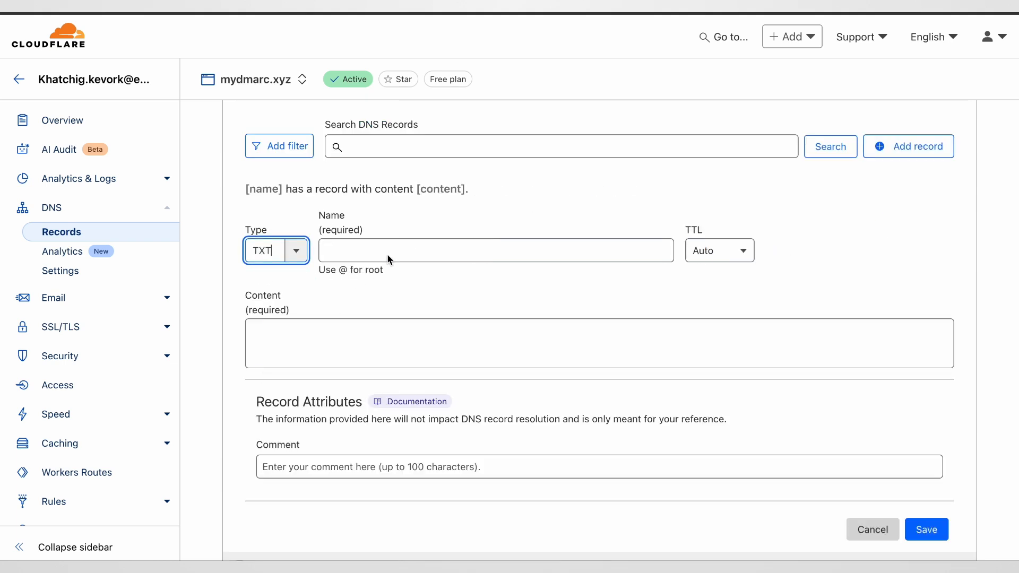
left_click(496, 251)
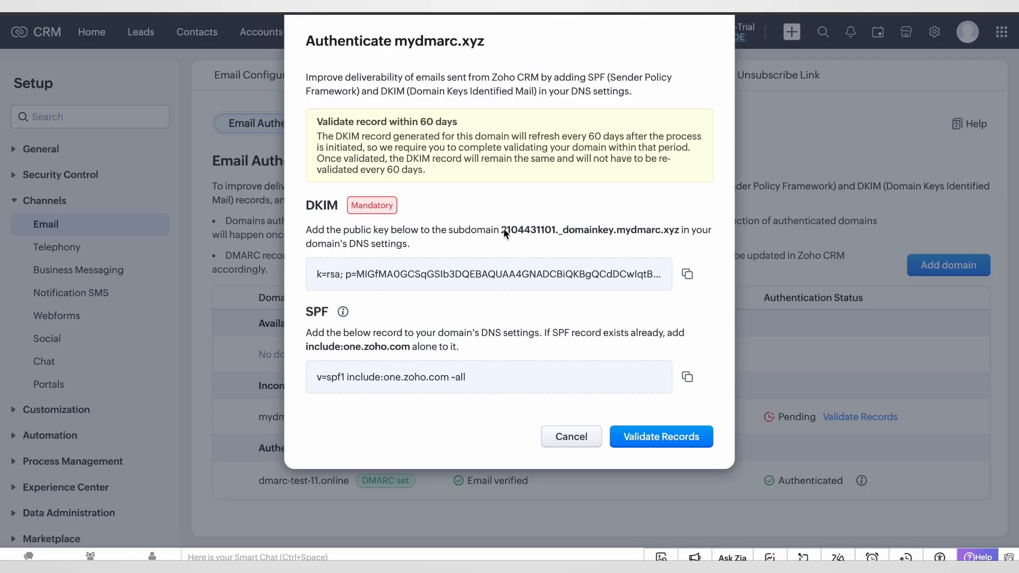
mouse_move(611, 227)
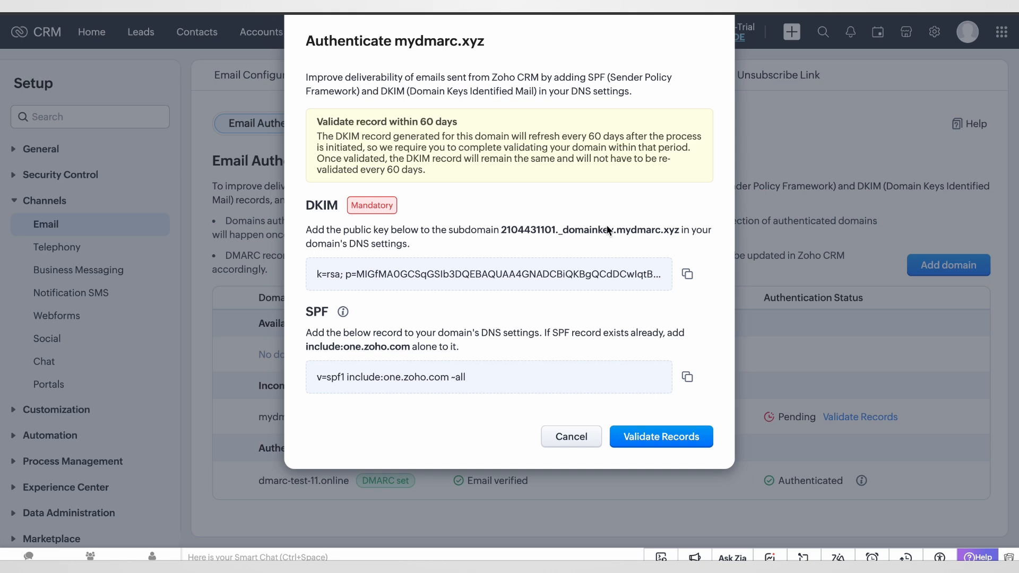
mouse_move(506, 239)
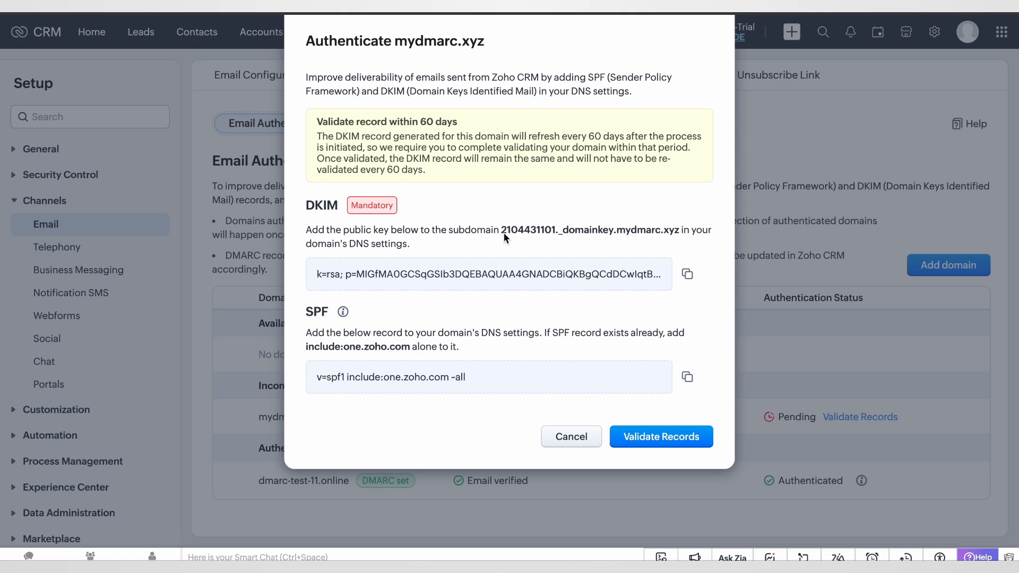
mouse_move(617, 236)
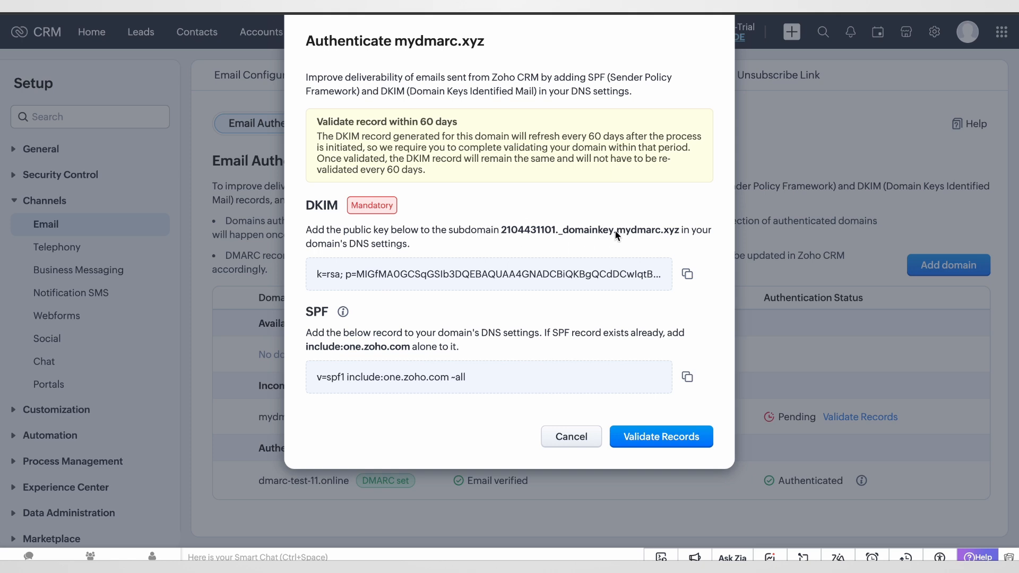
mouse_move(534, 239)
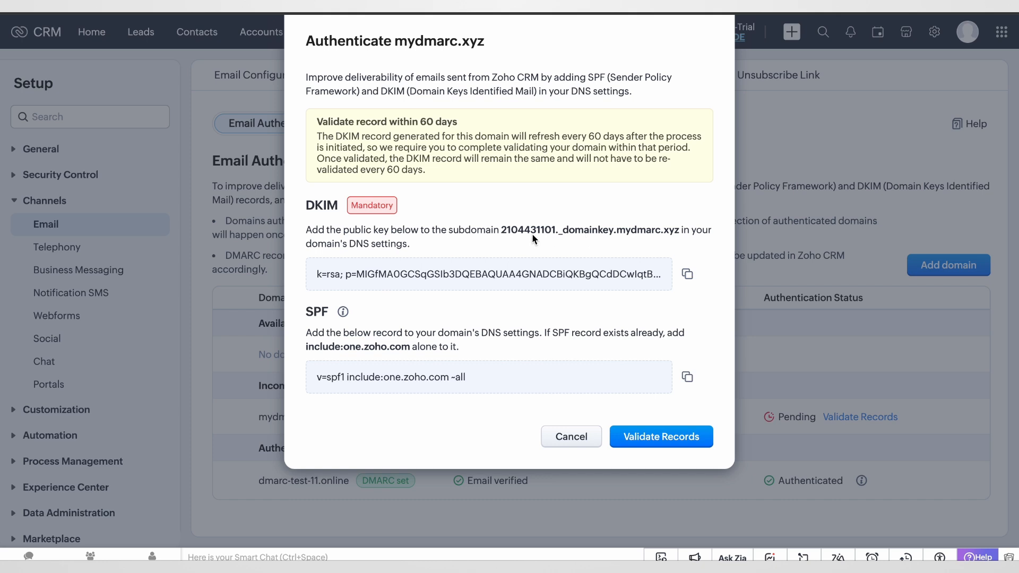
mouse_move(558, 241)
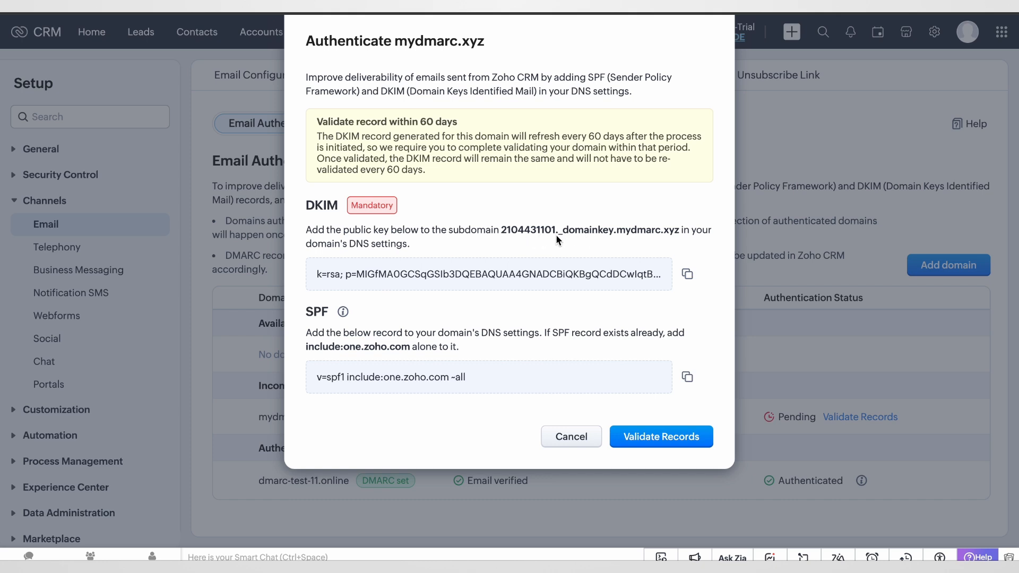
mouse_move(615, 239)
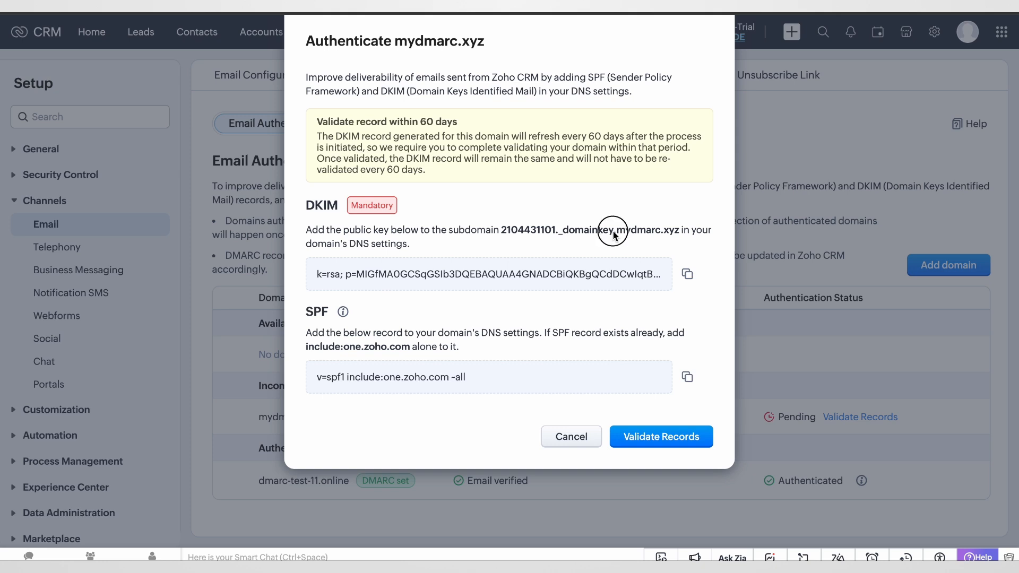
Enter the DKIM subdomain 2104431101._domainkey as the TXT record name.
double_click(587, 230)
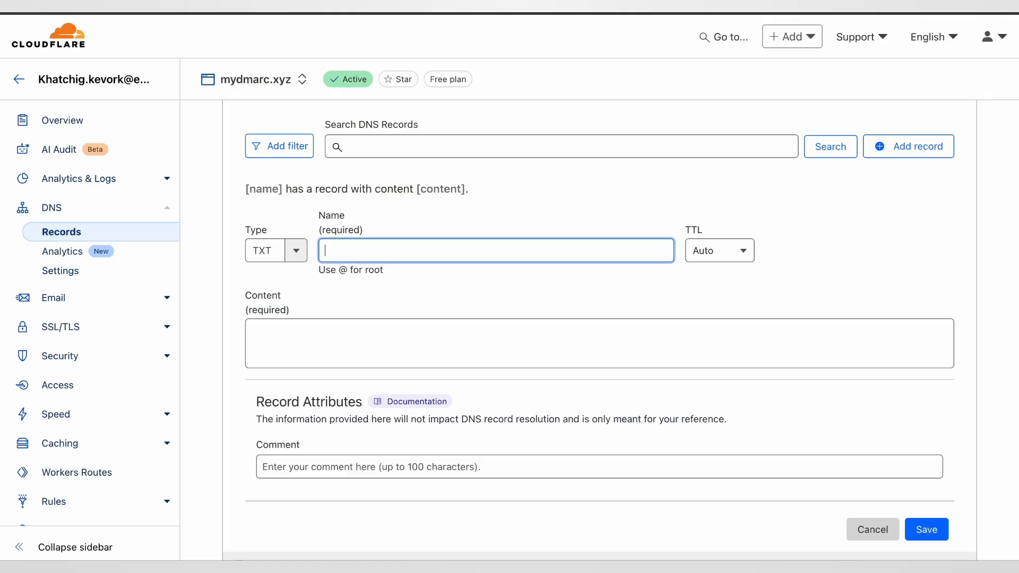
type("2104431101._domainkey")
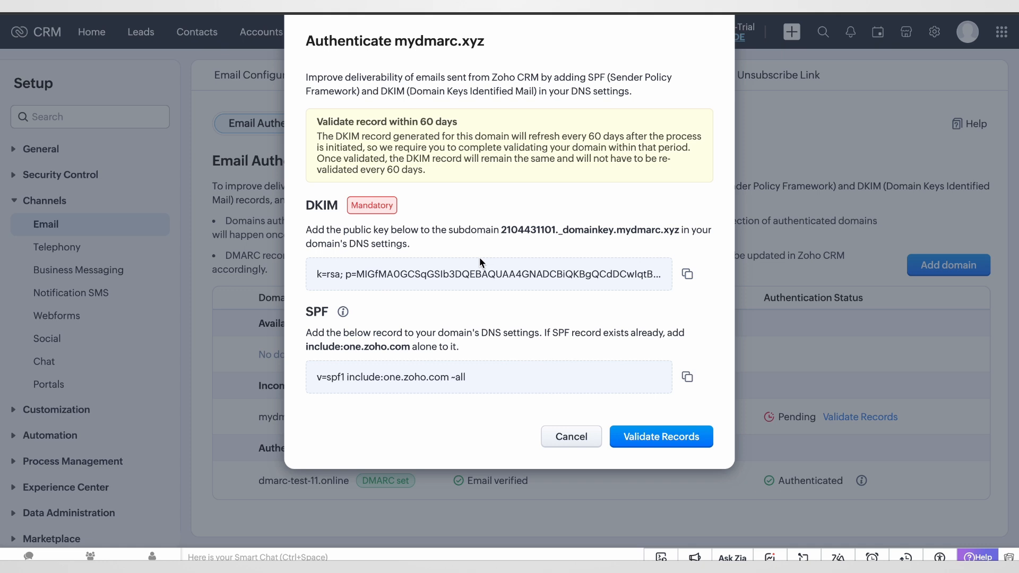
mouse_move(581, 277)
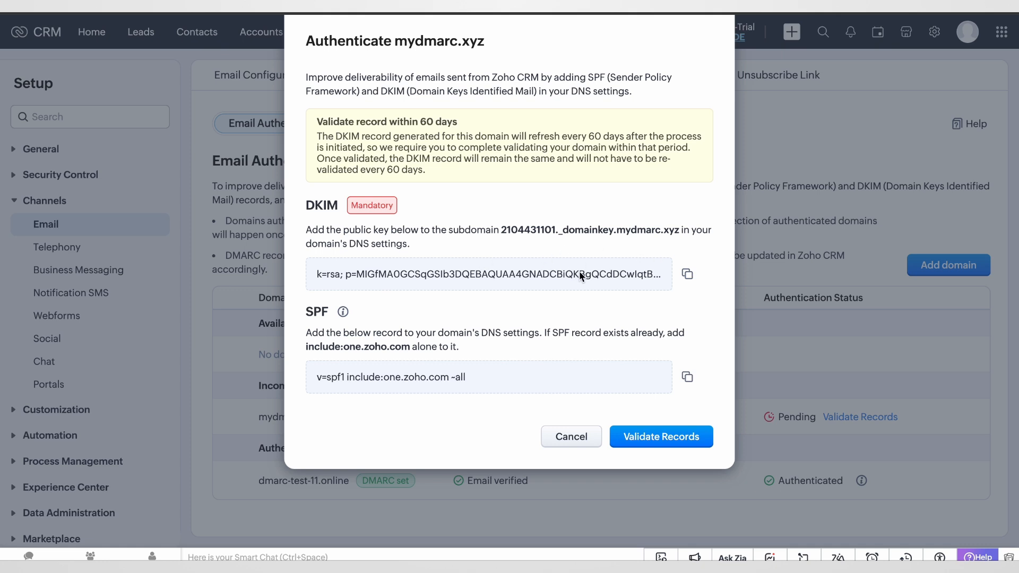
mouse_move(428, 270)
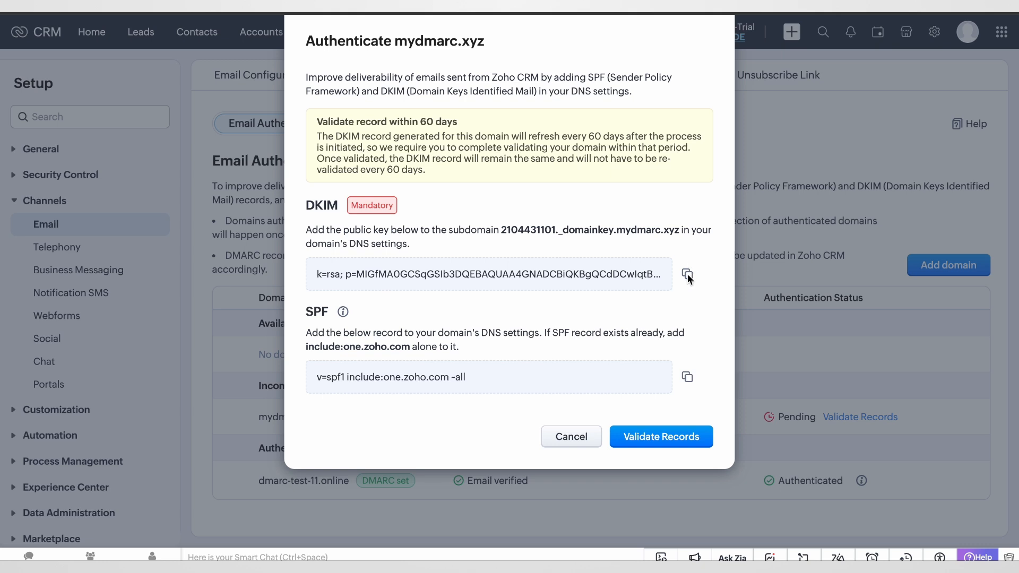
Copy the DKIM public key from Zoho into the TXT record content.
left_click(686, 274)
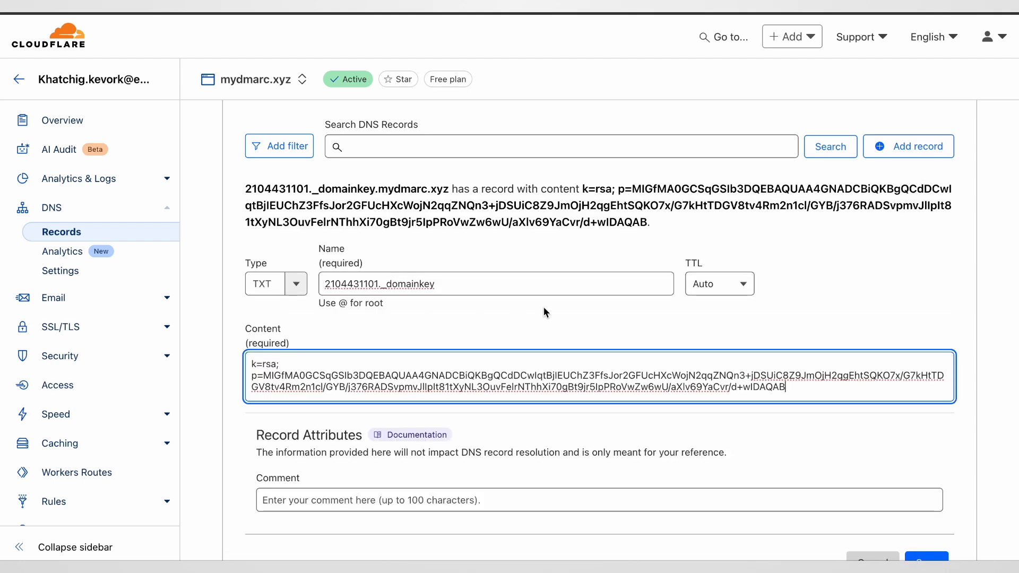
Save the 2104431101._domainkey TXT record in Cloudflare DNS.
scroll("down", 3)
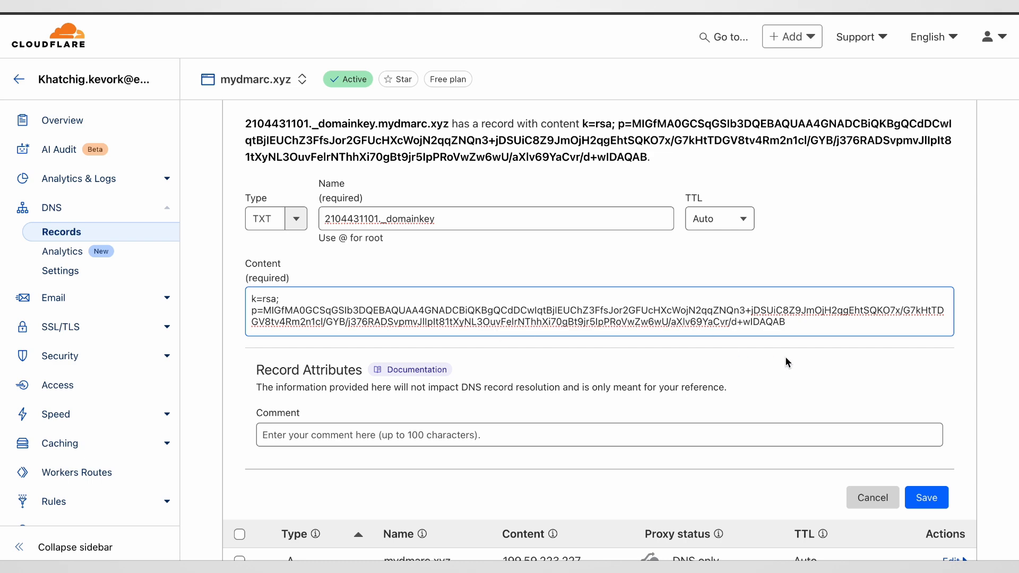
left_click(926, 497)
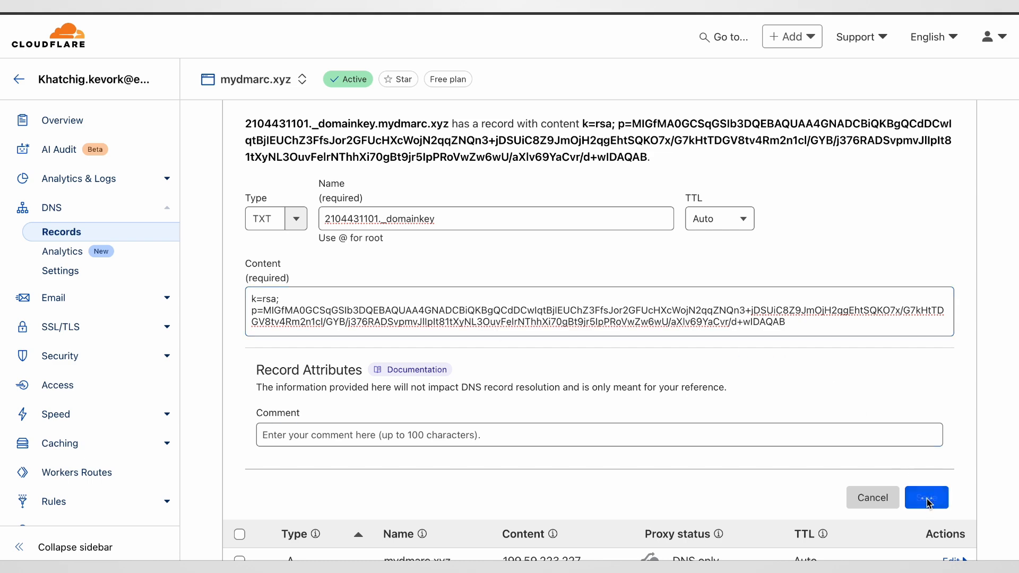
left_click(926, 497)
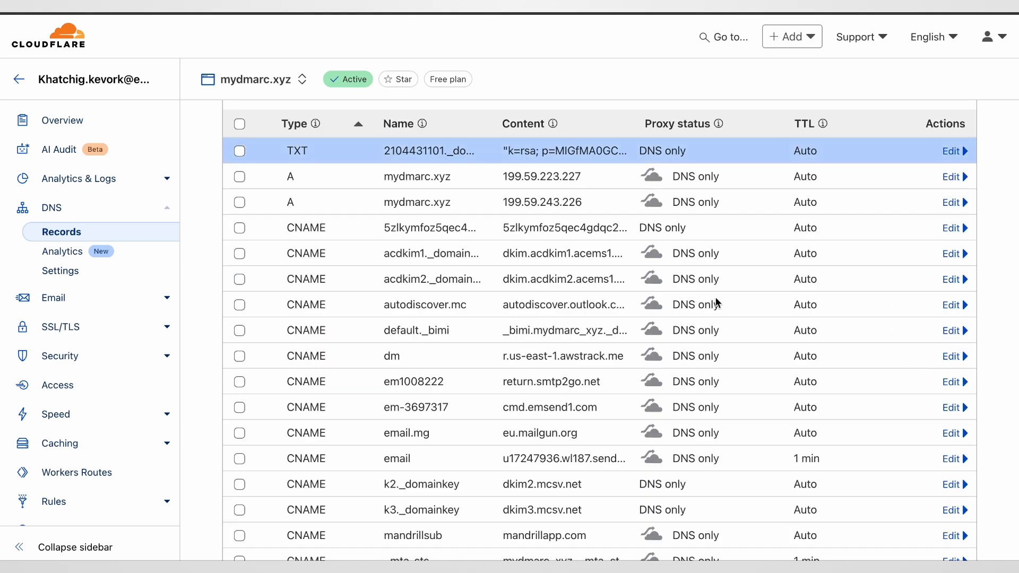
scroll("up", 3)
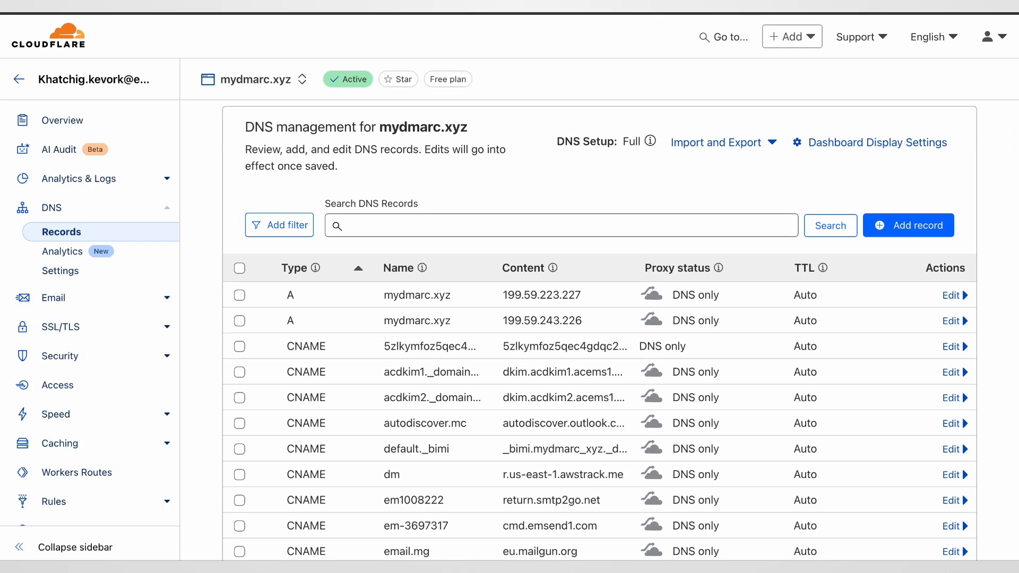
mouse_move(555, 121)
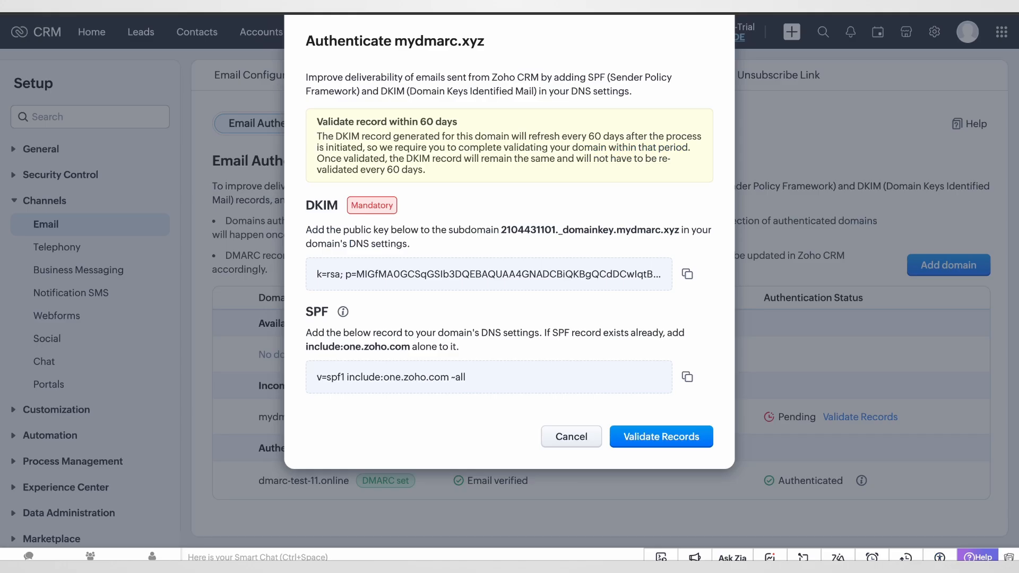
mouse_move(596, 246)
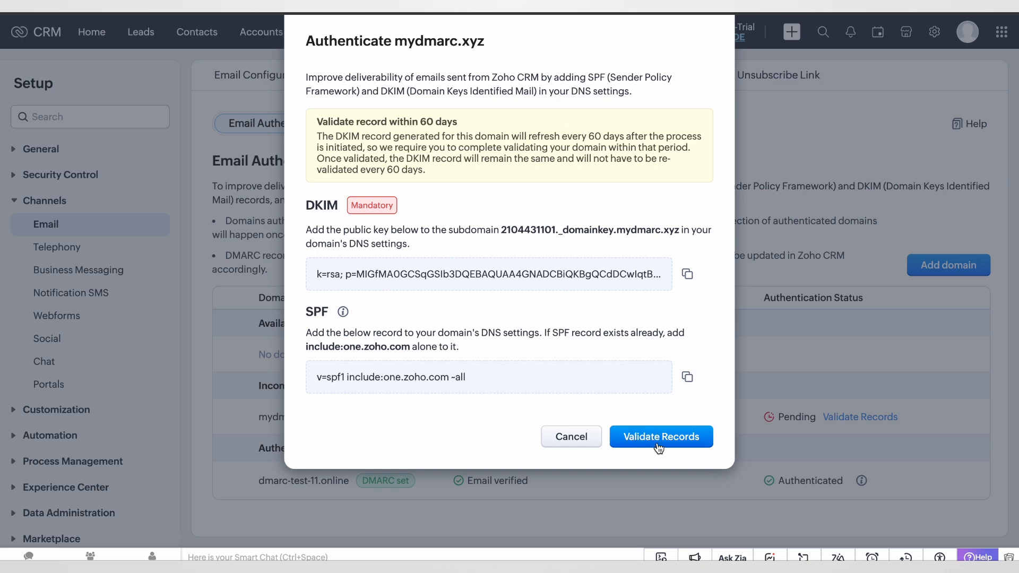
Validate the records so mydmarc.xyz shows as authenticated.
left_click(661, 437)
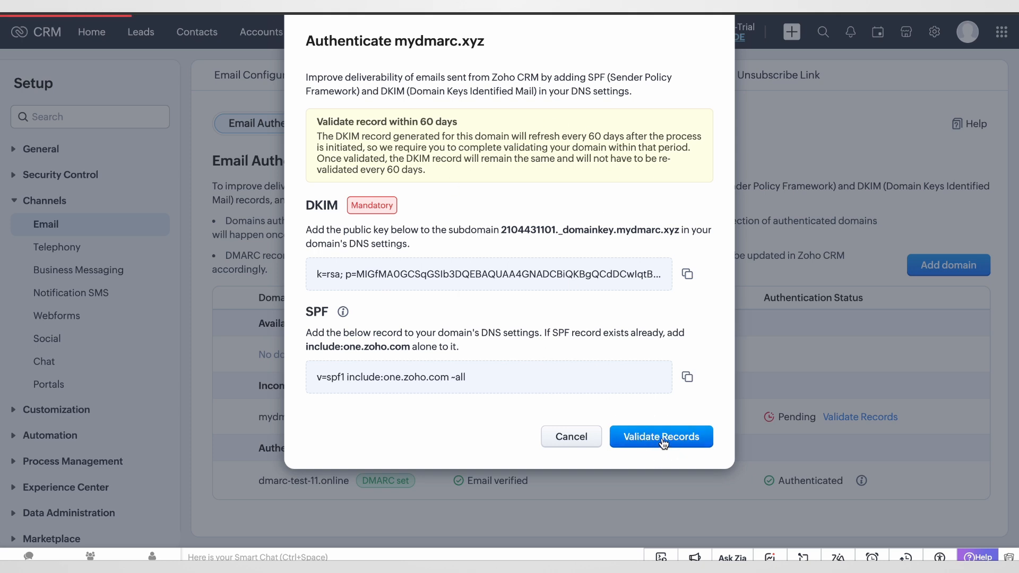
left_click(661, 437)
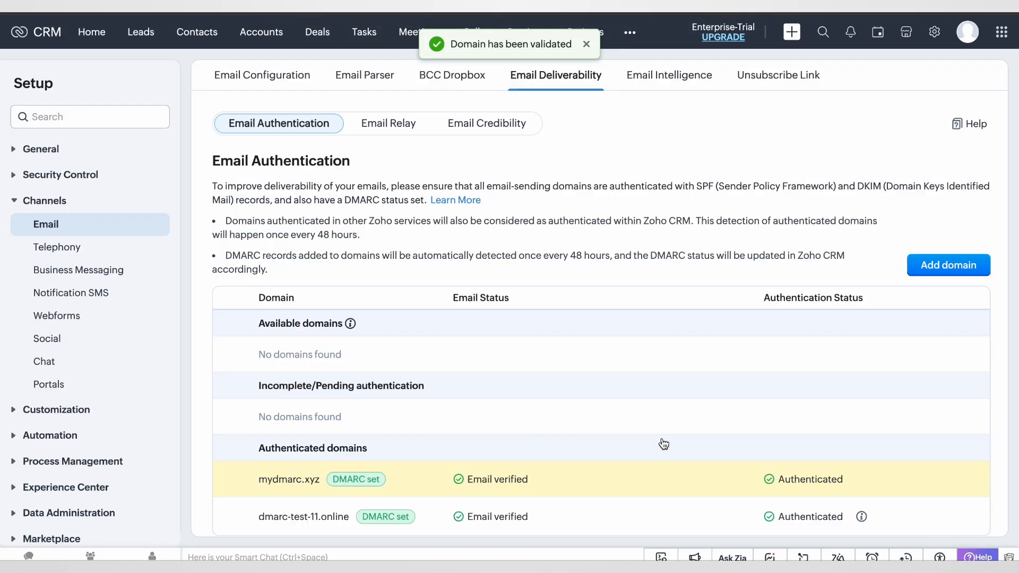
mouse_move(619, 194)
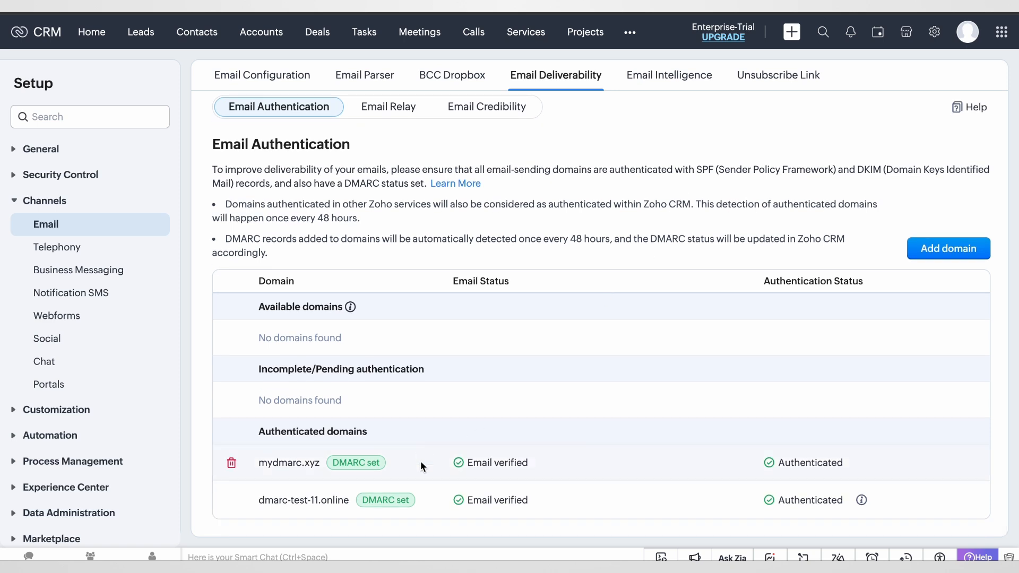
mouse_move(550, 334)
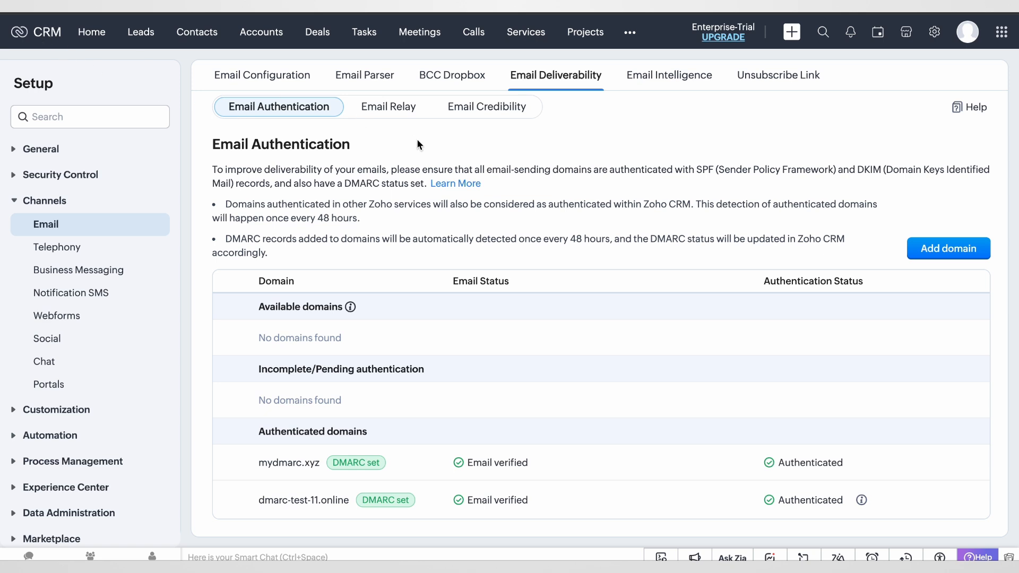
mouse_move(514, 141)
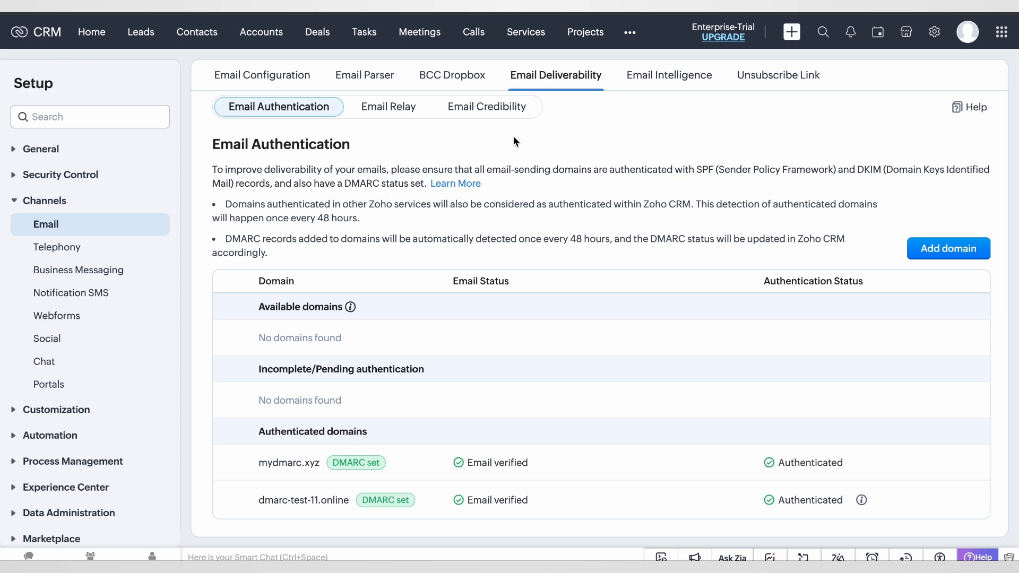
mouse_move(431, 83)
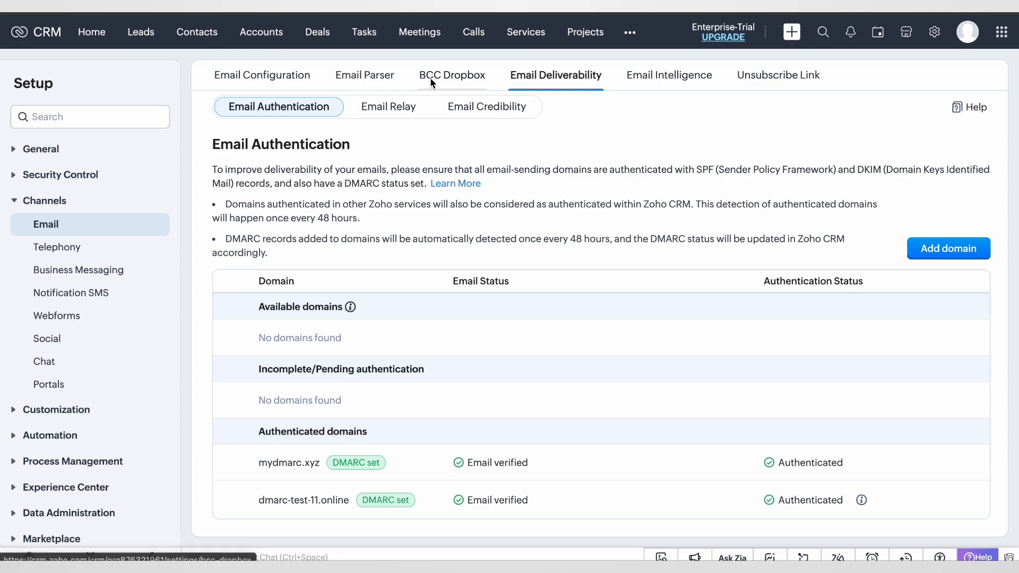